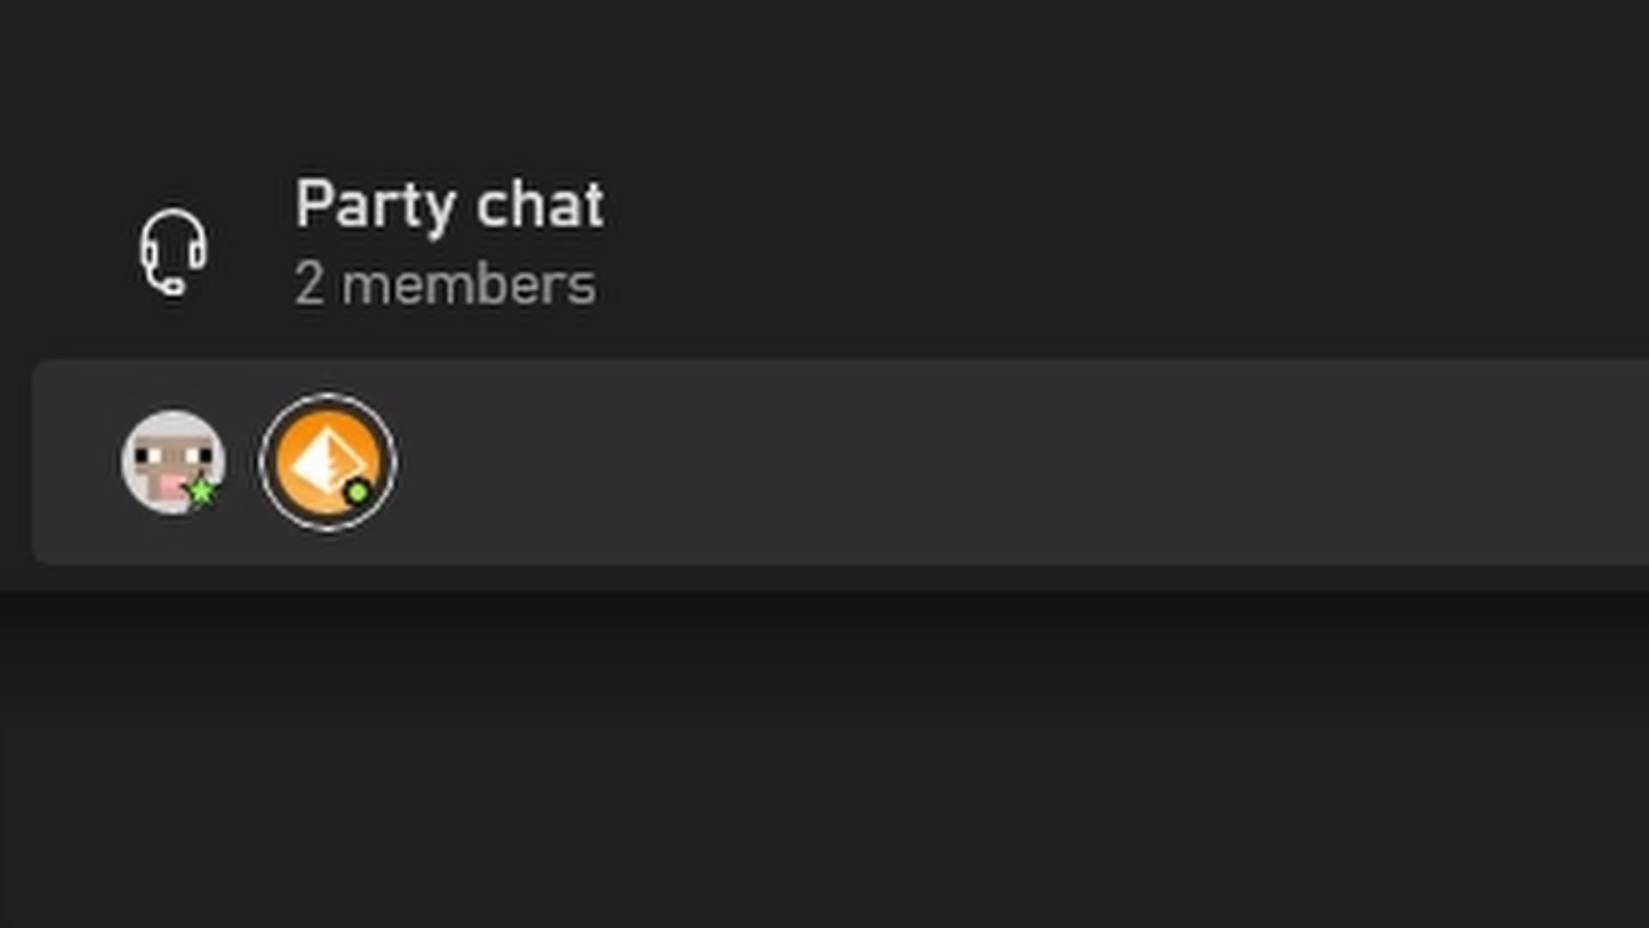
pyautogui.moveTo(172, 460)
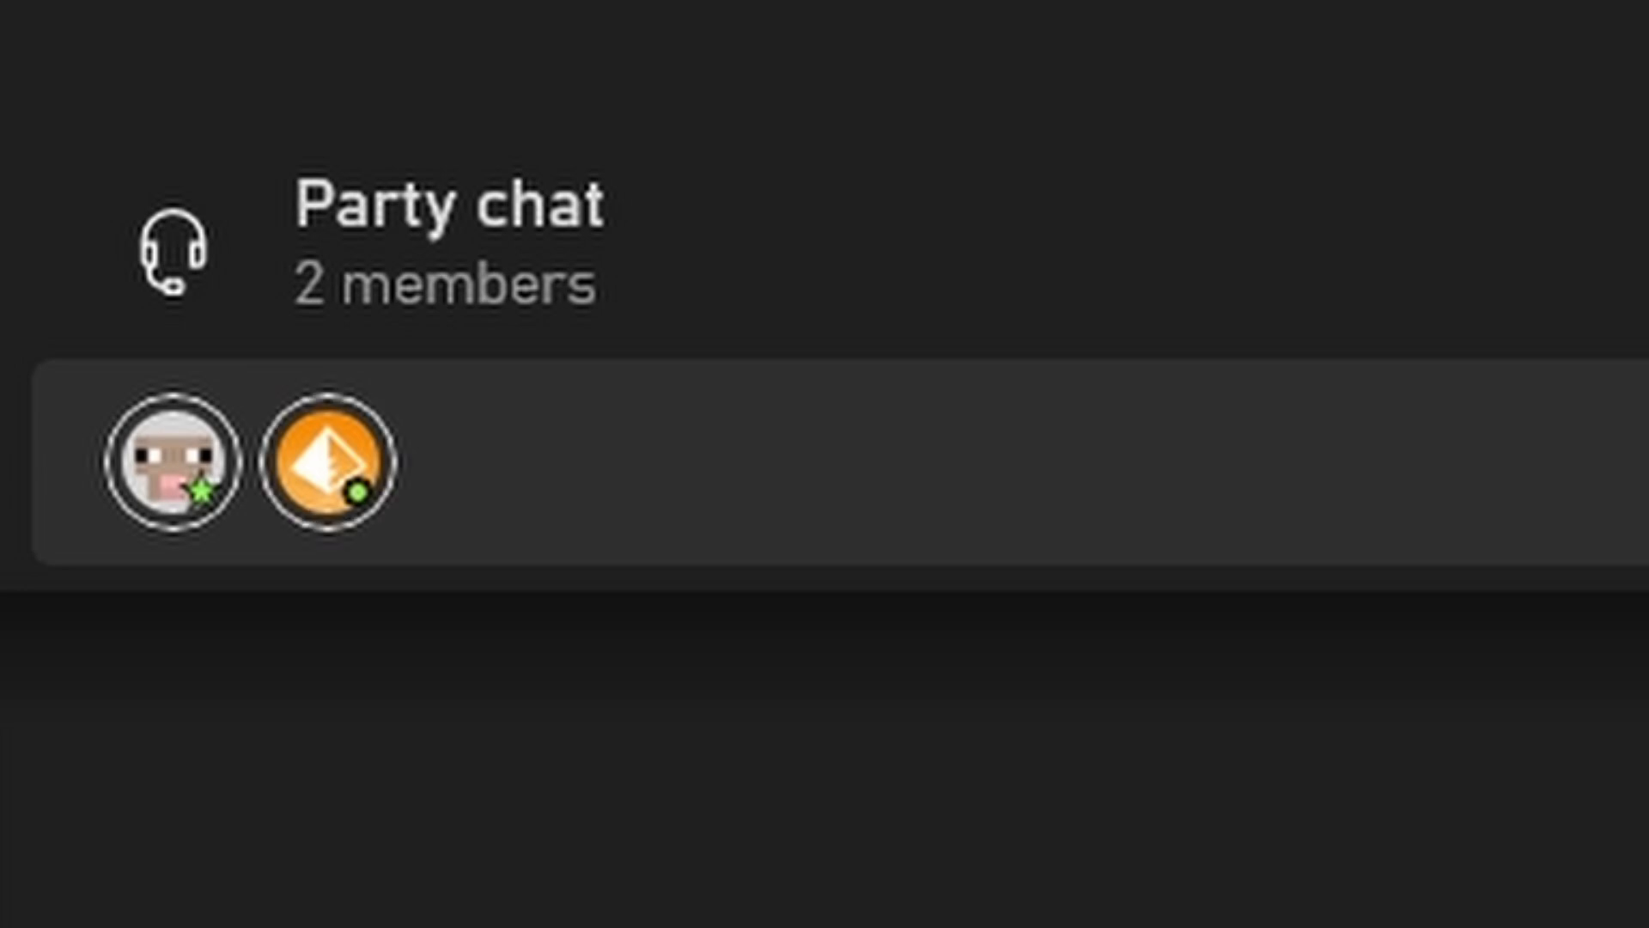
pyautogui.moveTo(331, 462)
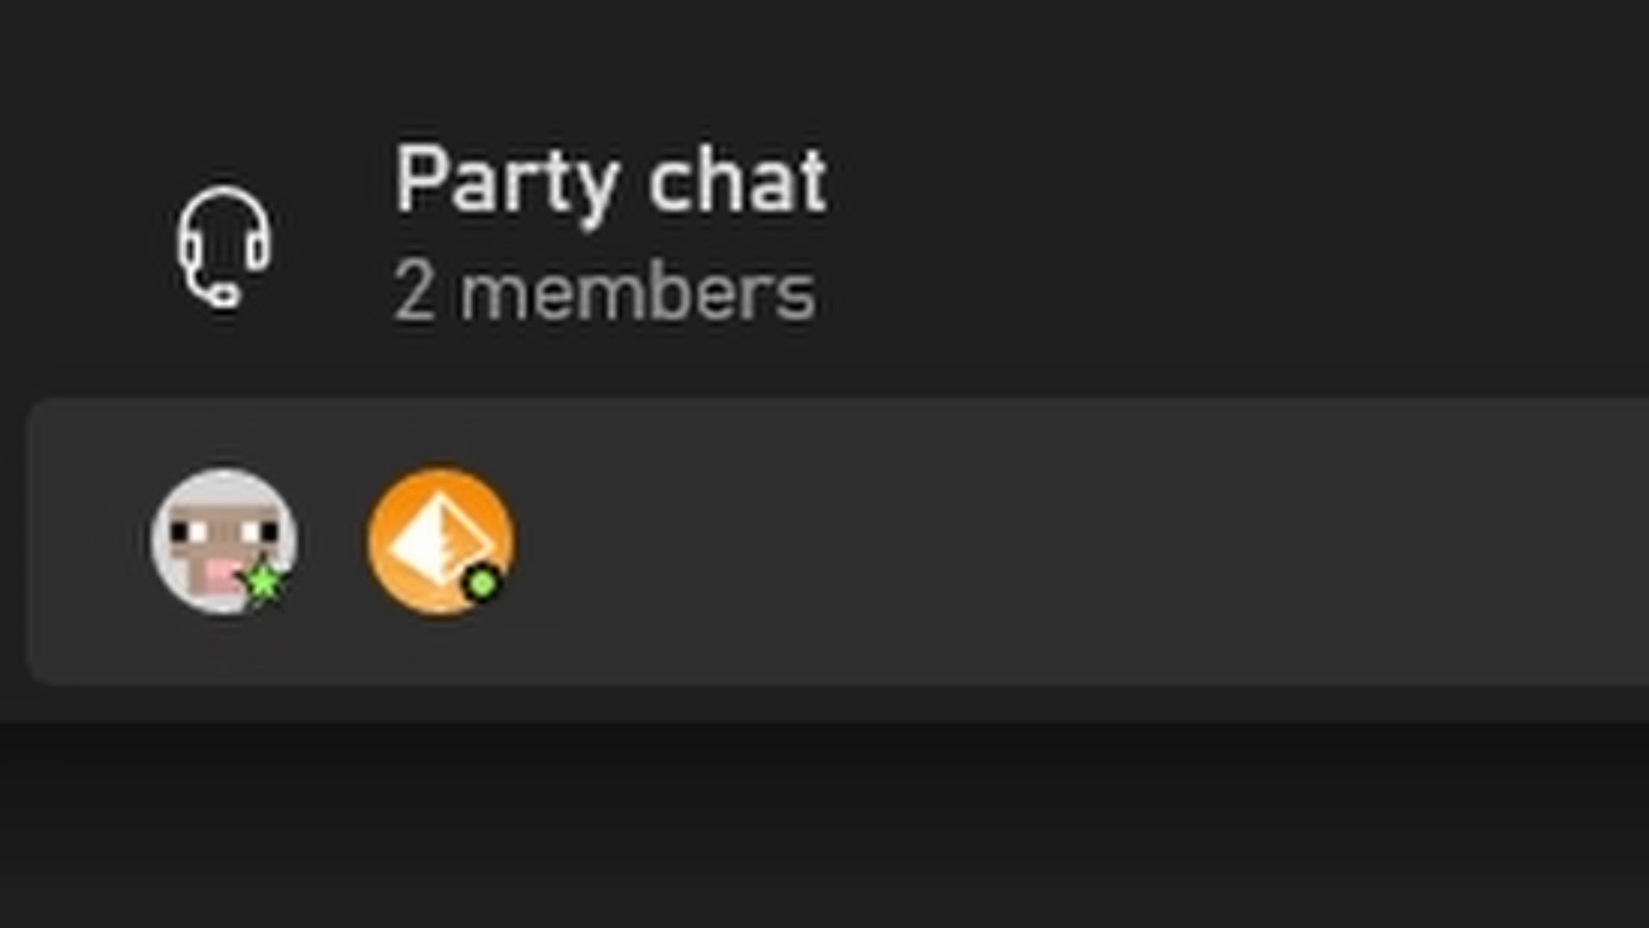
pyautogui.moveTo(224, 536)
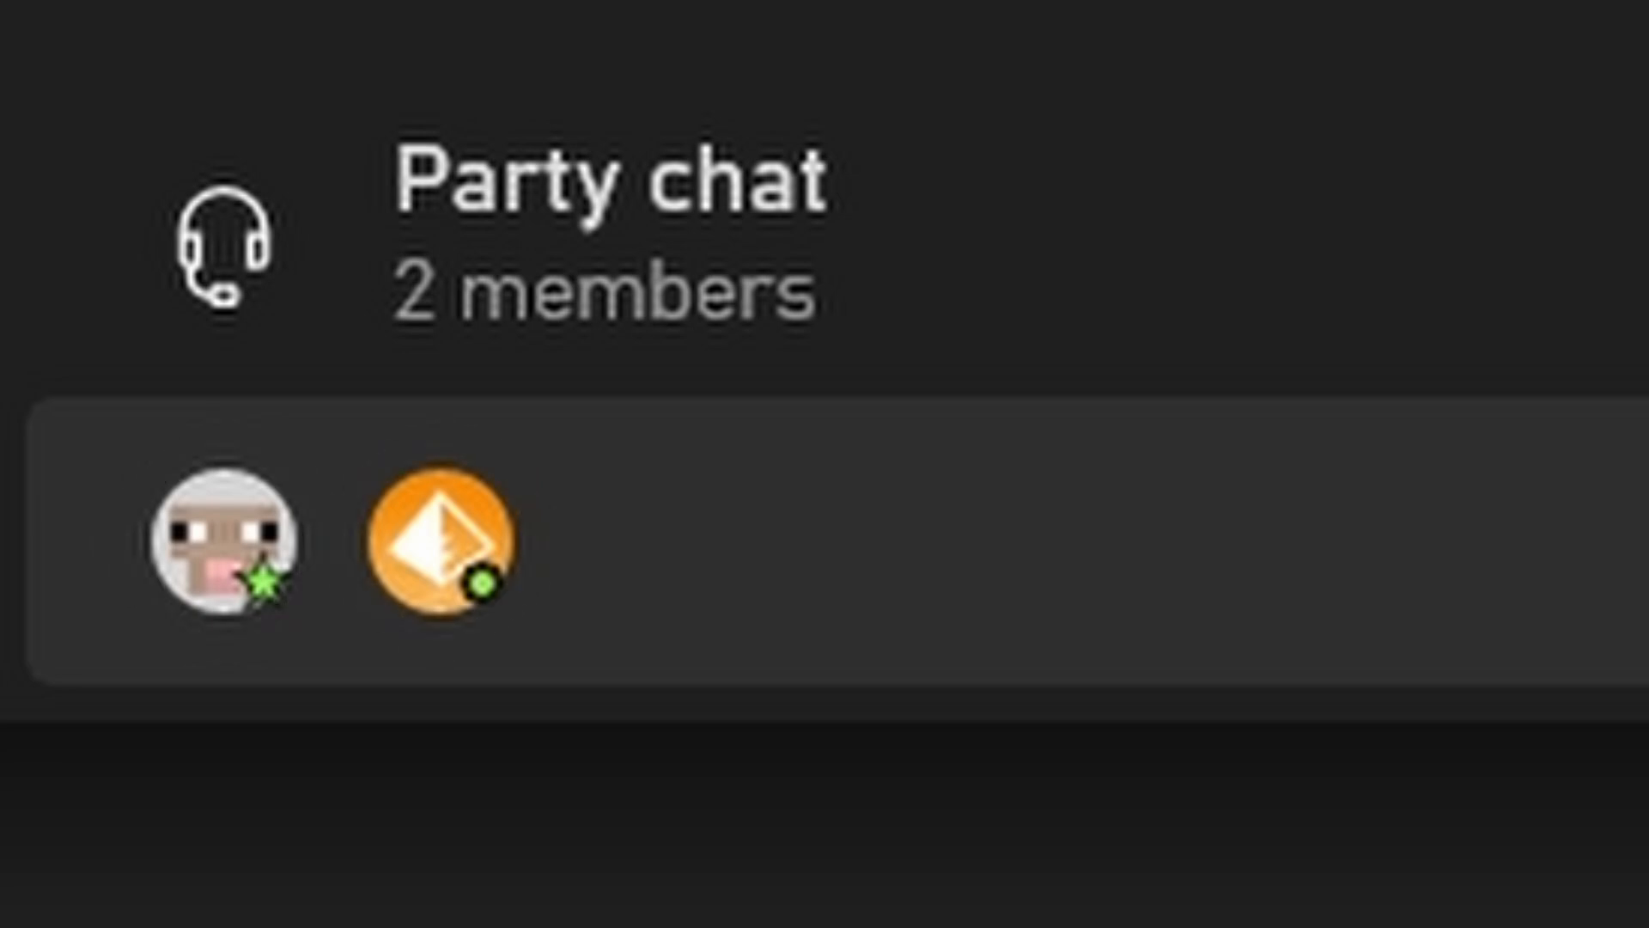
pyautogui.moveTo(443, 541)
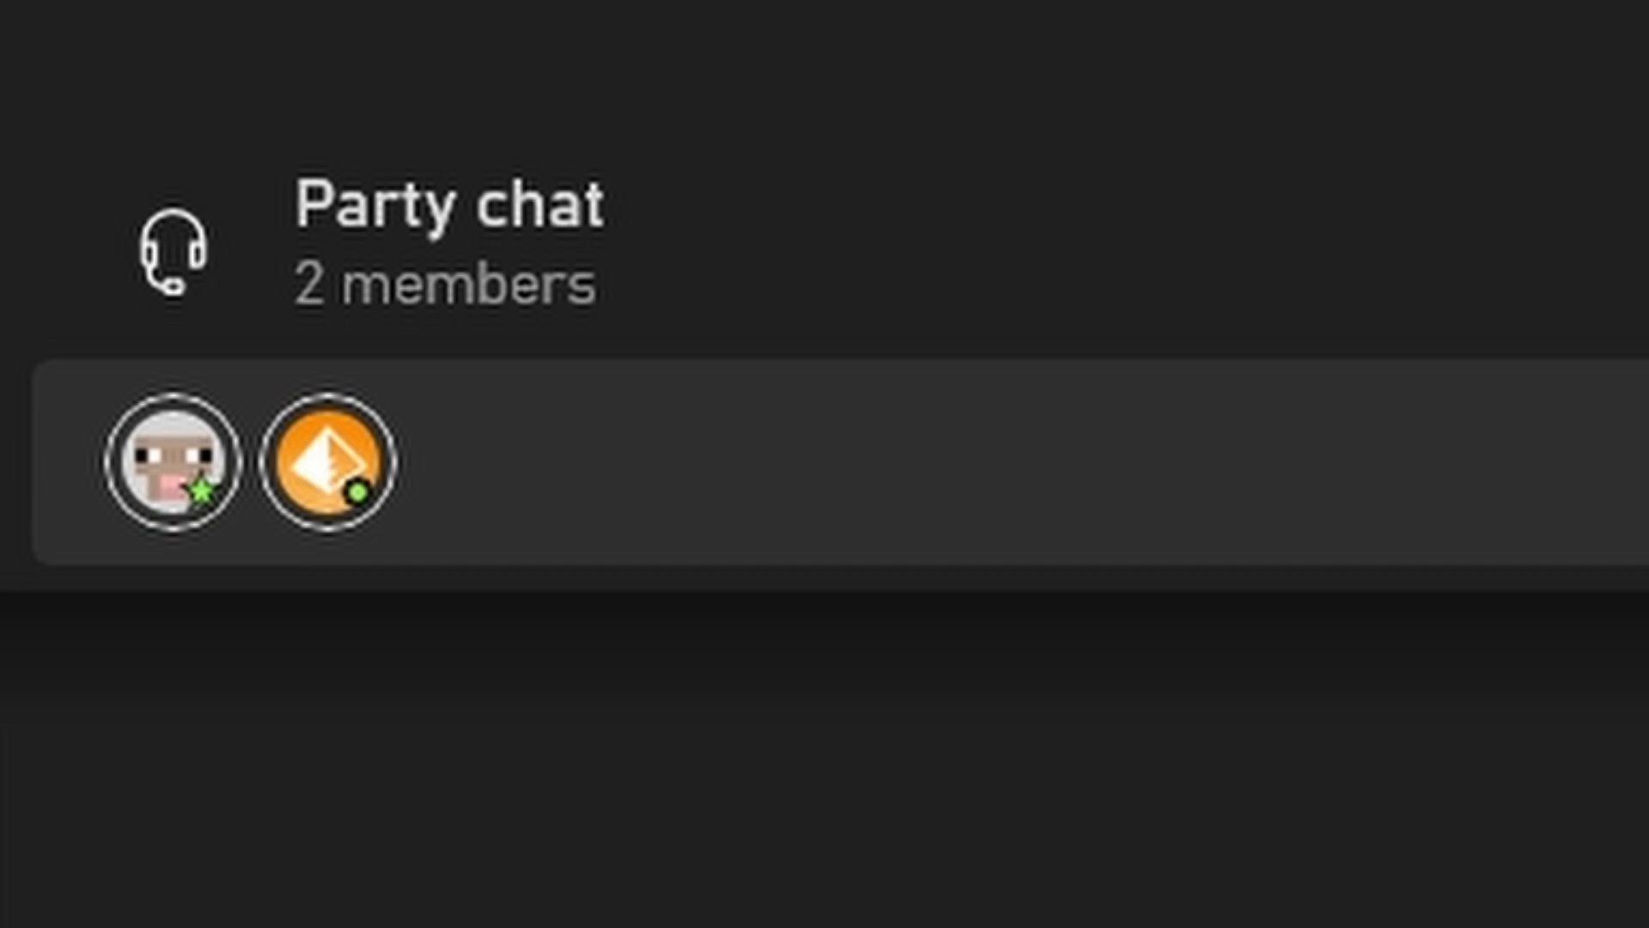
pyautogui.moveTo(184, 551)
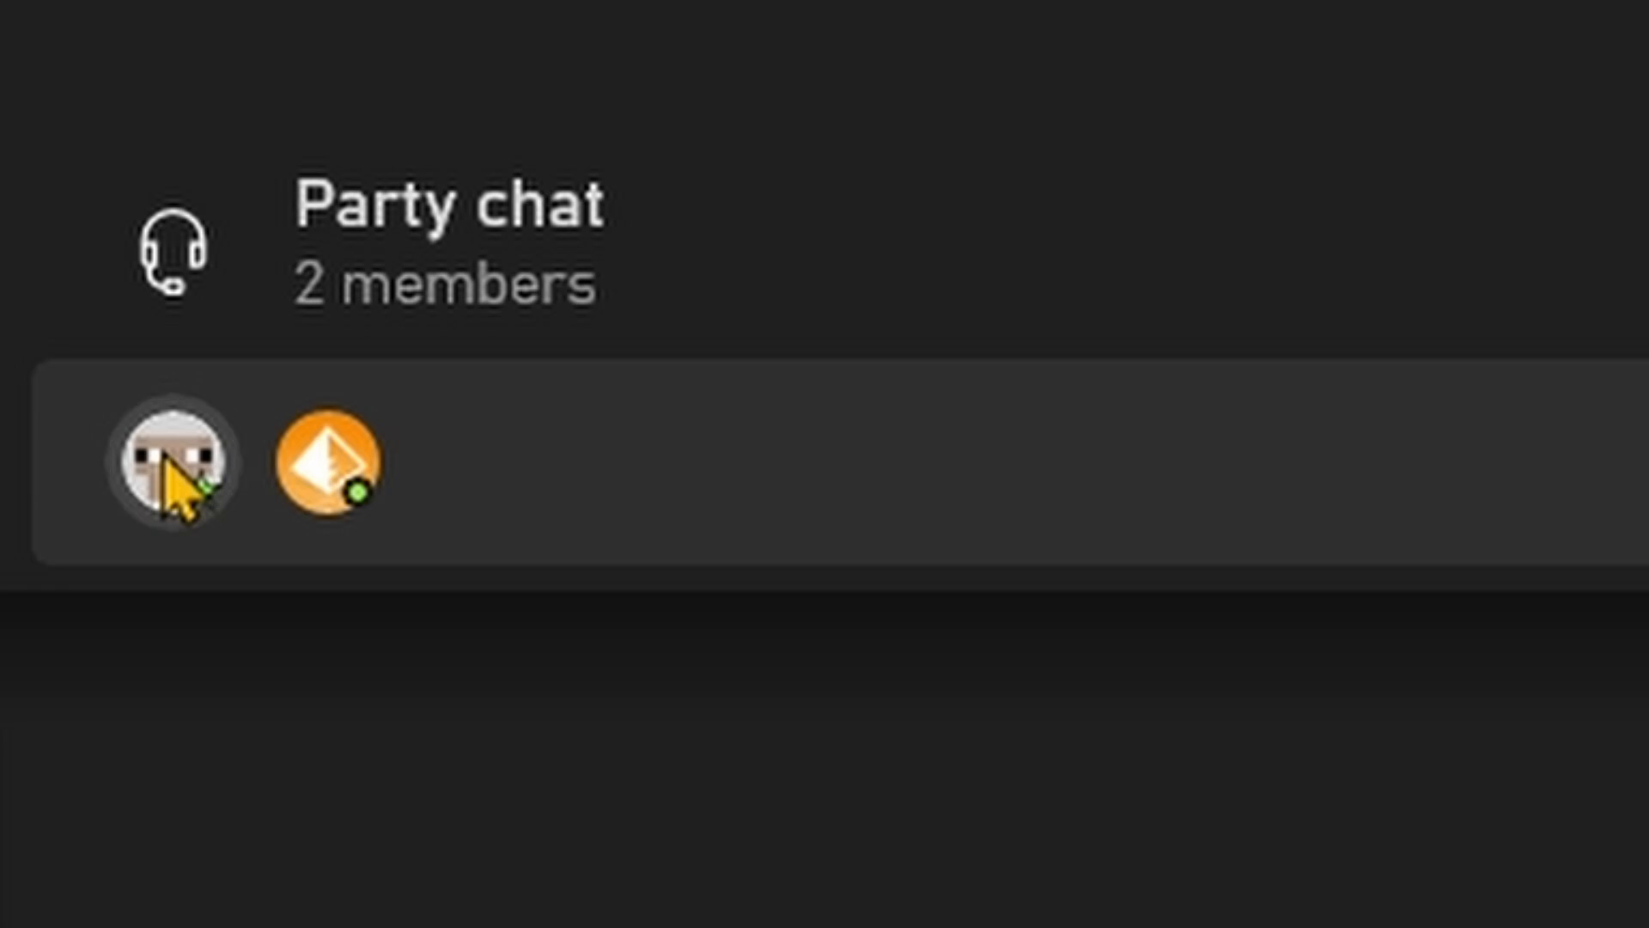
pyautogui.moveTo(631, 673)
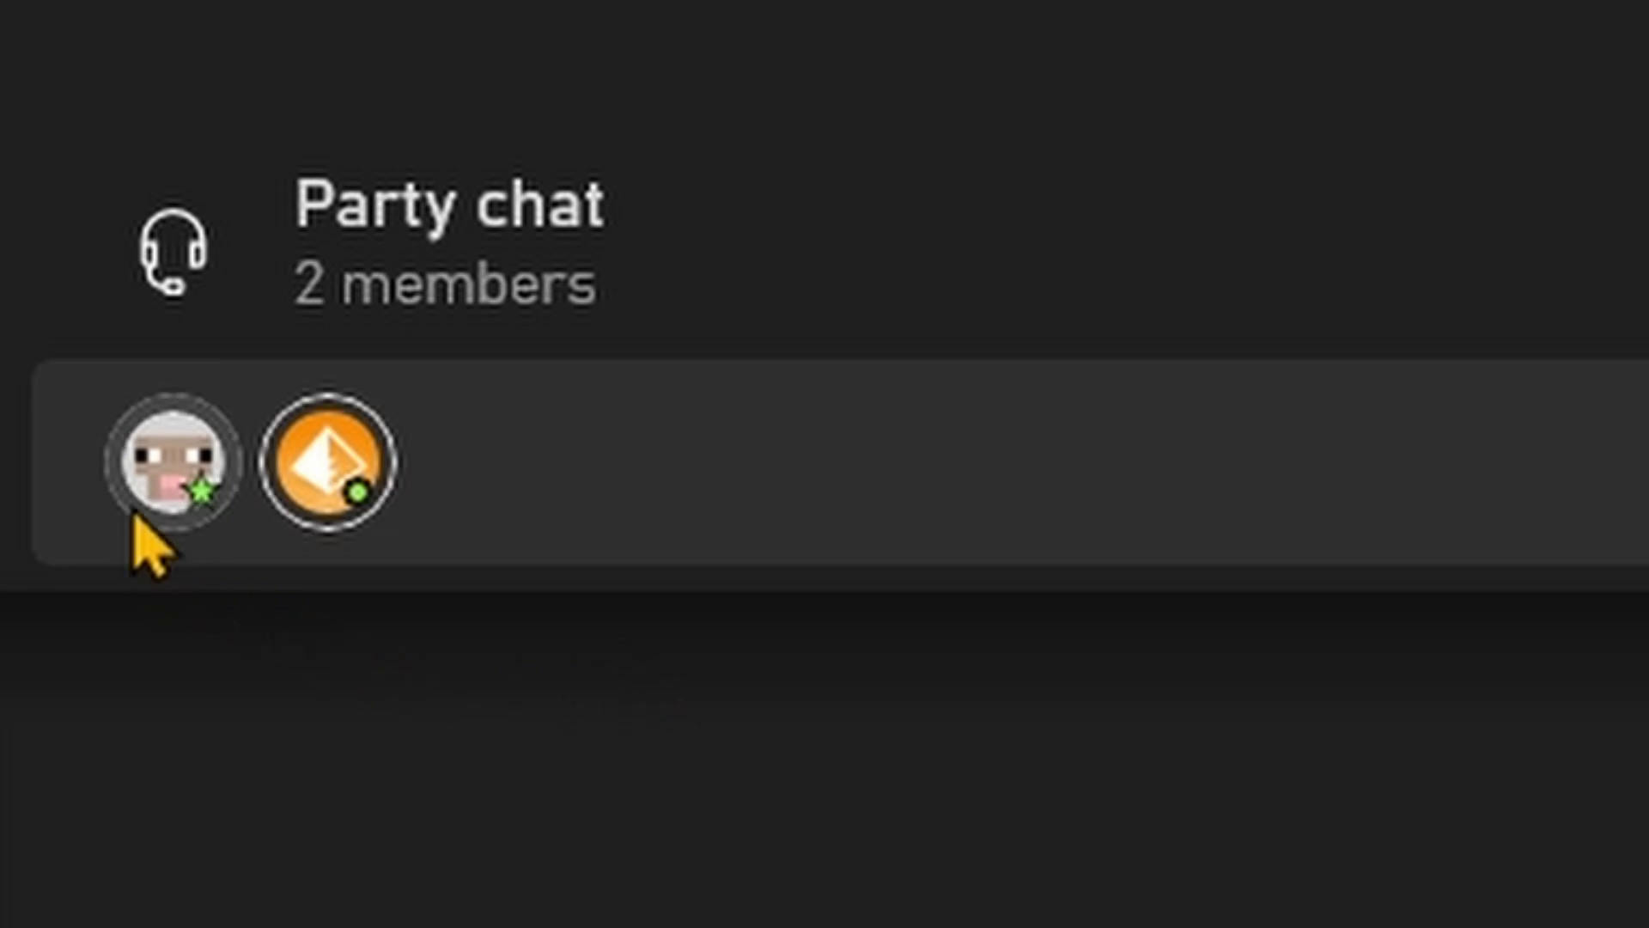
pyautogui.moveTo(253, 515)
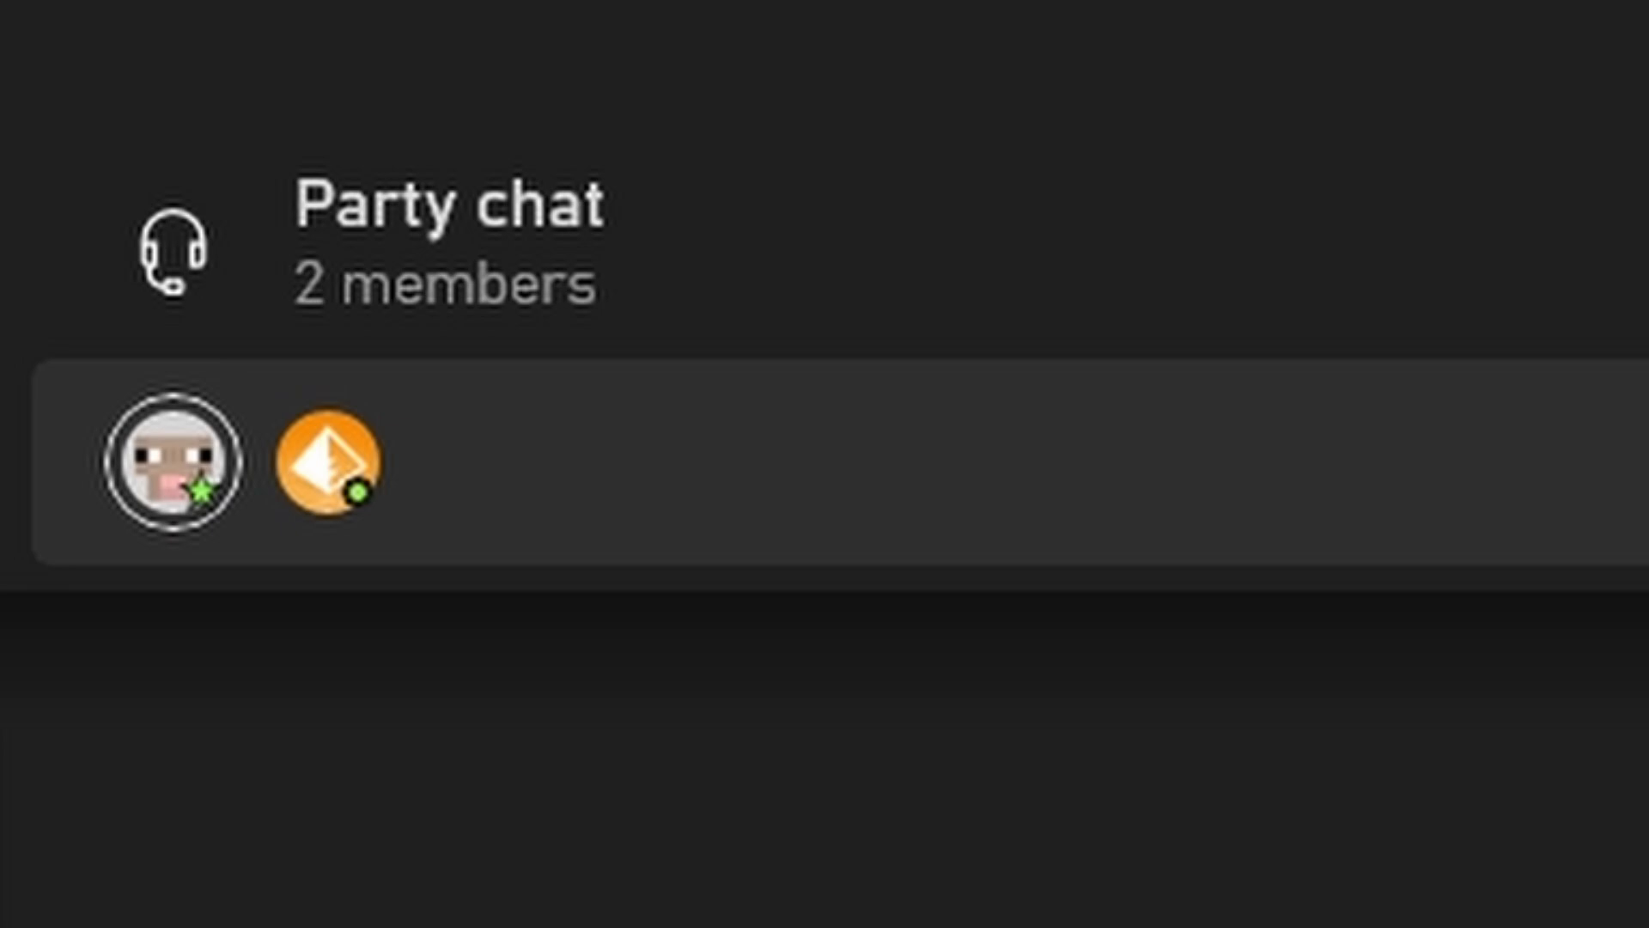
pyautogui.moveTo(326, 461)
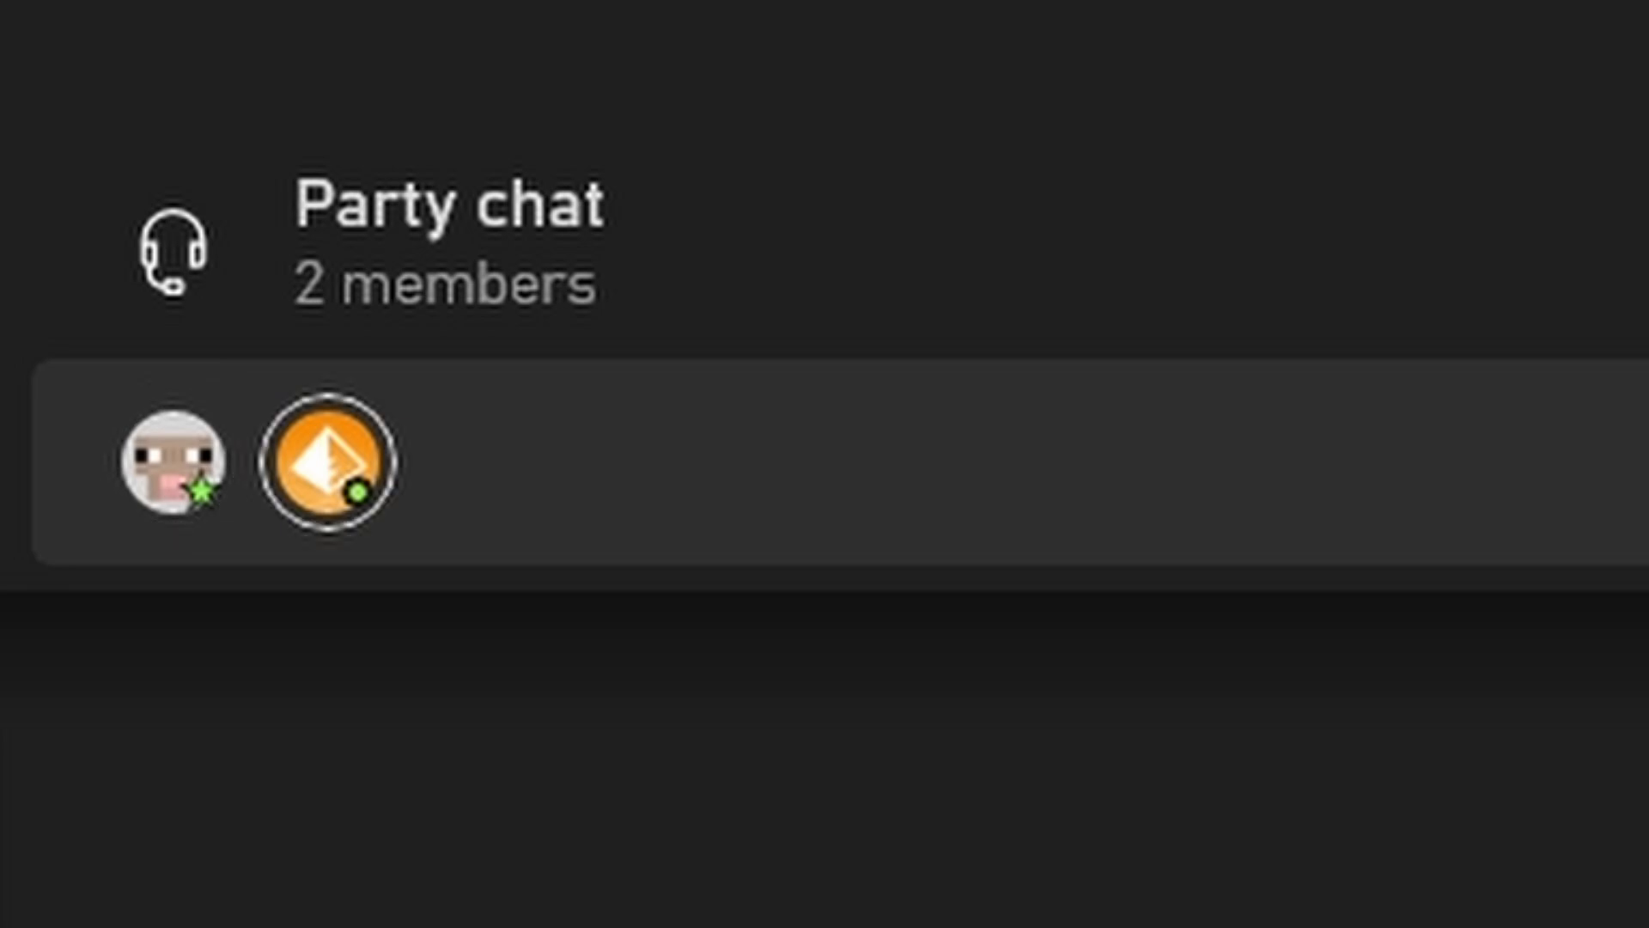